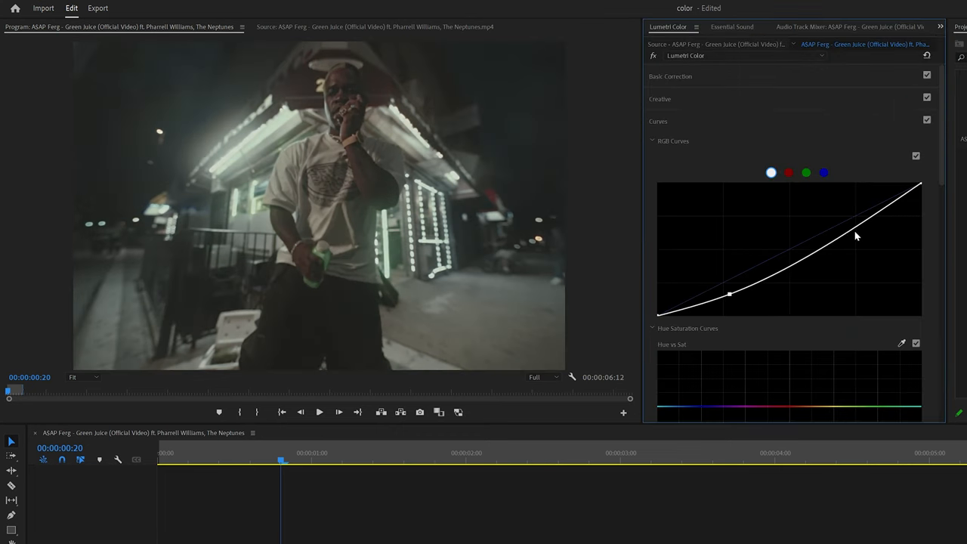
Bend the night clip's RGB tone curve into an S-shape for added contrast.
drag(856, 236, 852, 215)
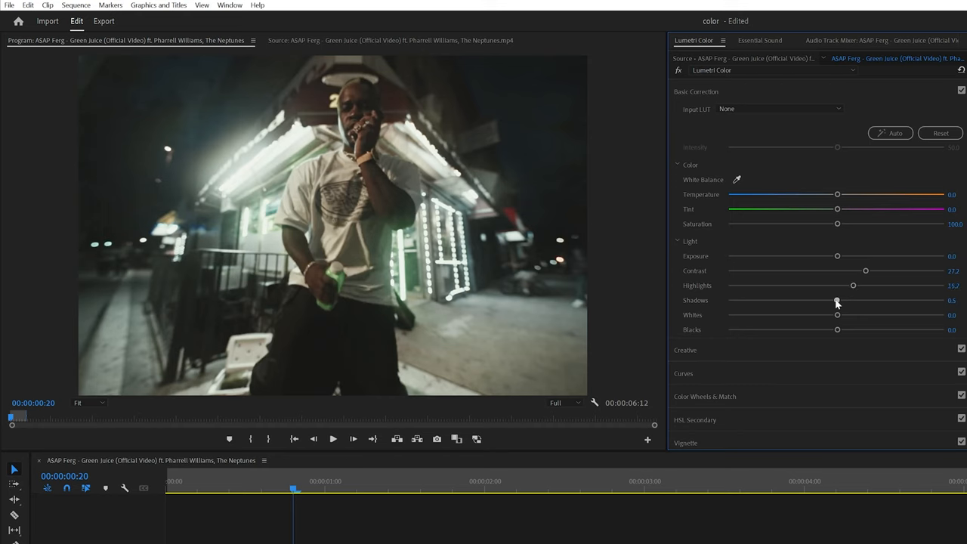
Lift the night clip's shadows, boost saturation and cool then fine-tune its temperature.
drag(838, 316, 843, 315)
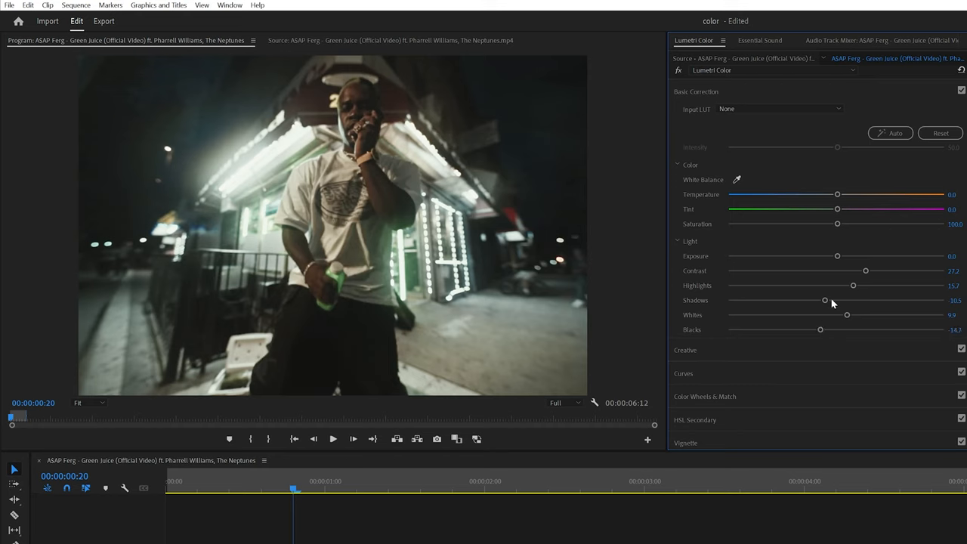
drag(837, 224, 884, 224)
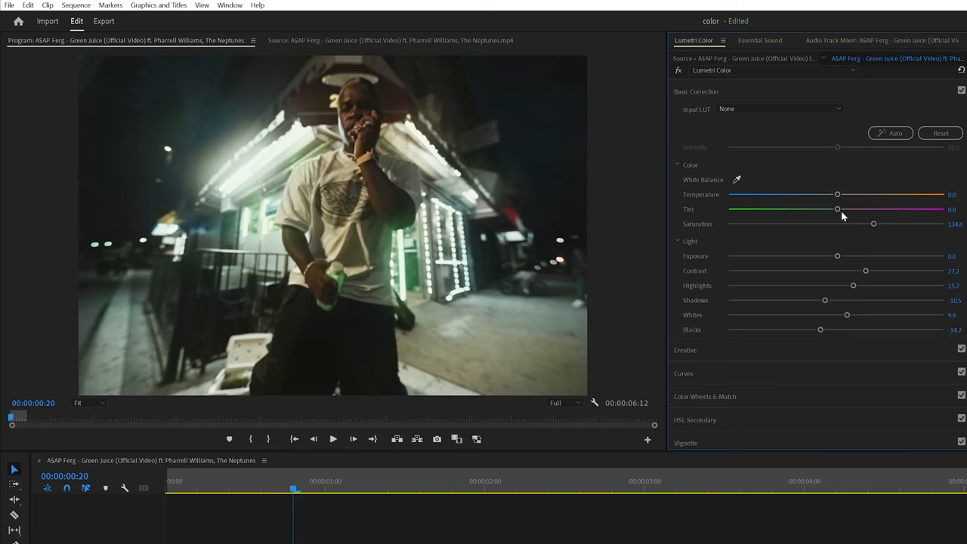
drag(837, 194, 827, 194)
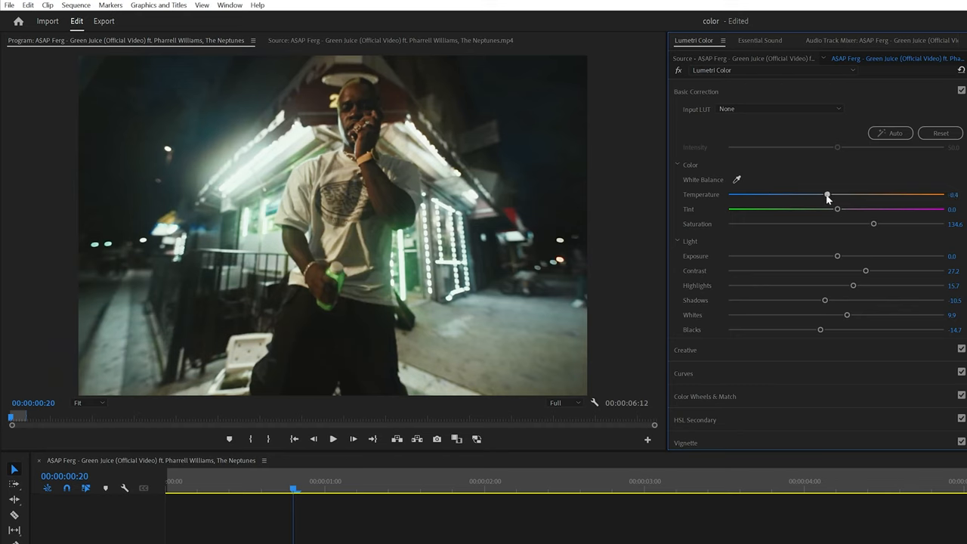
drag(827, 193, 837, 193)
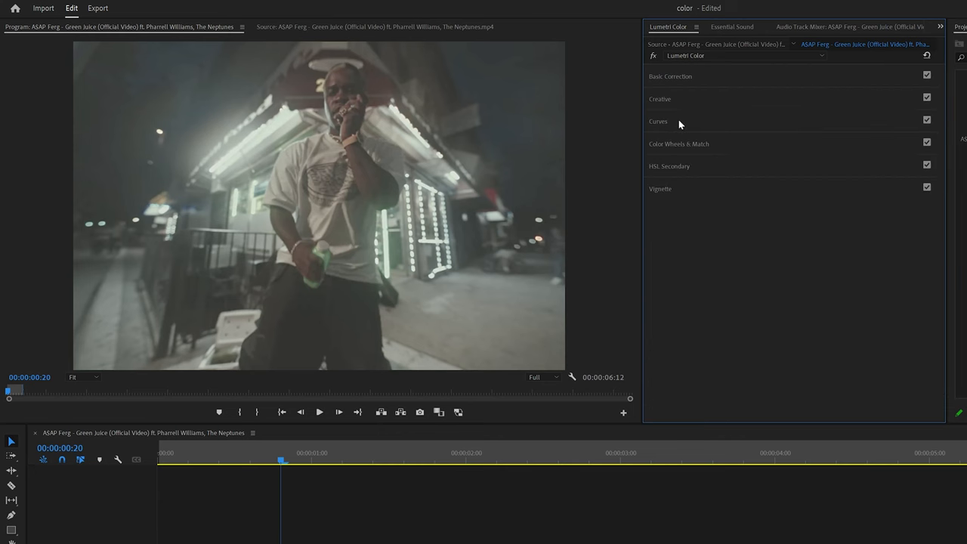
Load a .cube LUT from the pack as the night clip's Creative look.
click(659, 98)
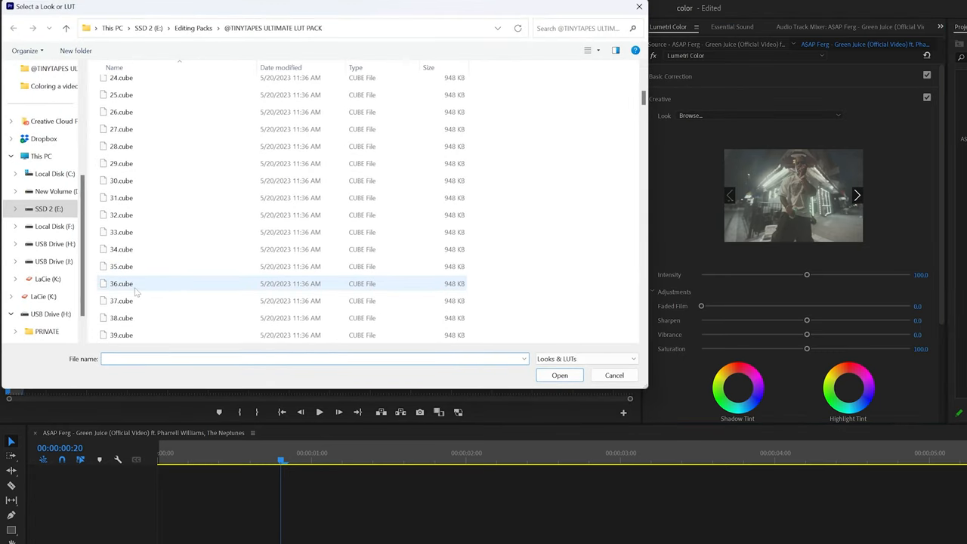
scroll(down, 3)
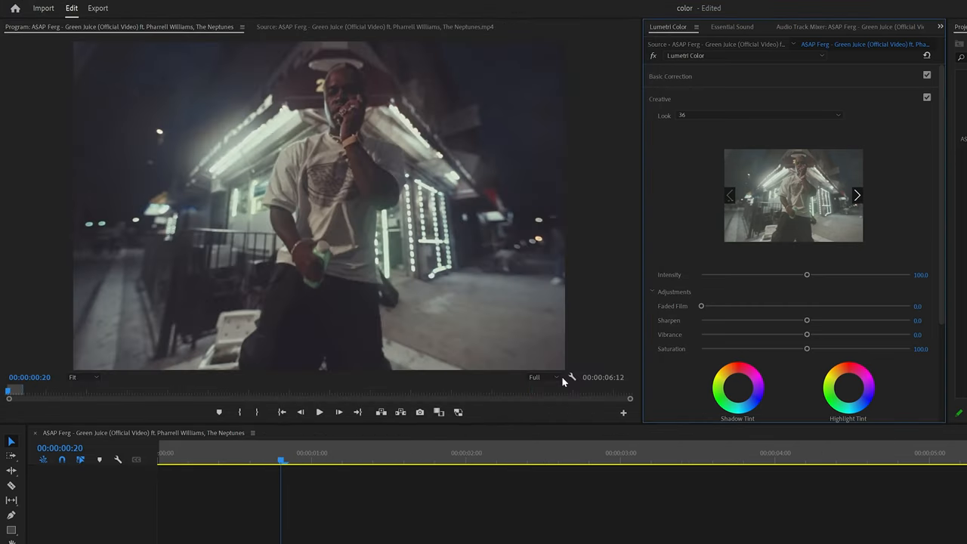
click(657, 99)
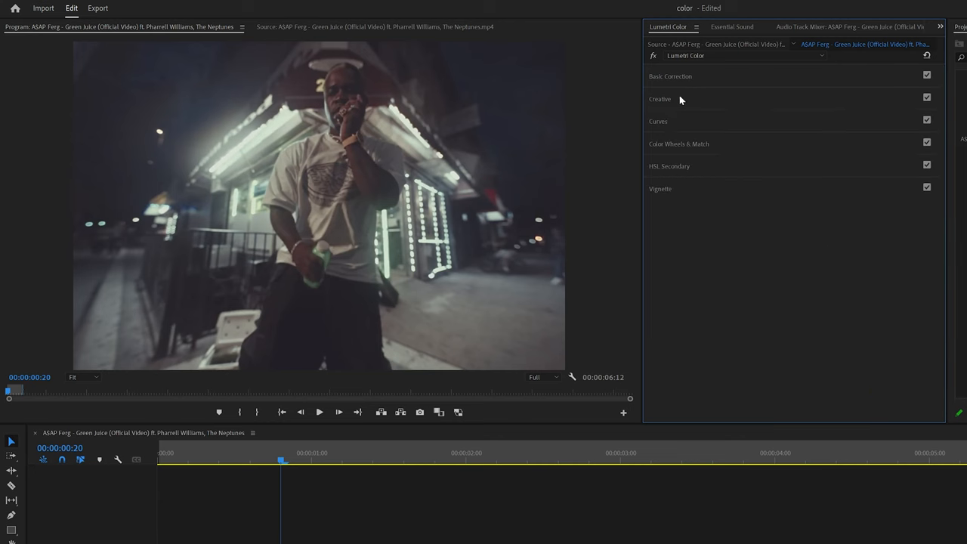
Nudge the night clip's exposure in Basic Correction after the LUT grade.
click(659, 121)
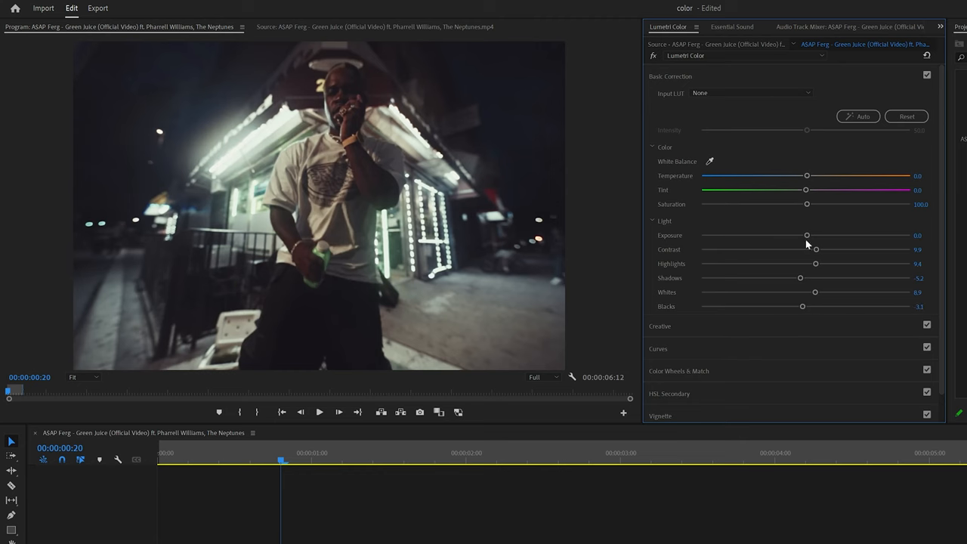
drag(807, 204, 816, 204)
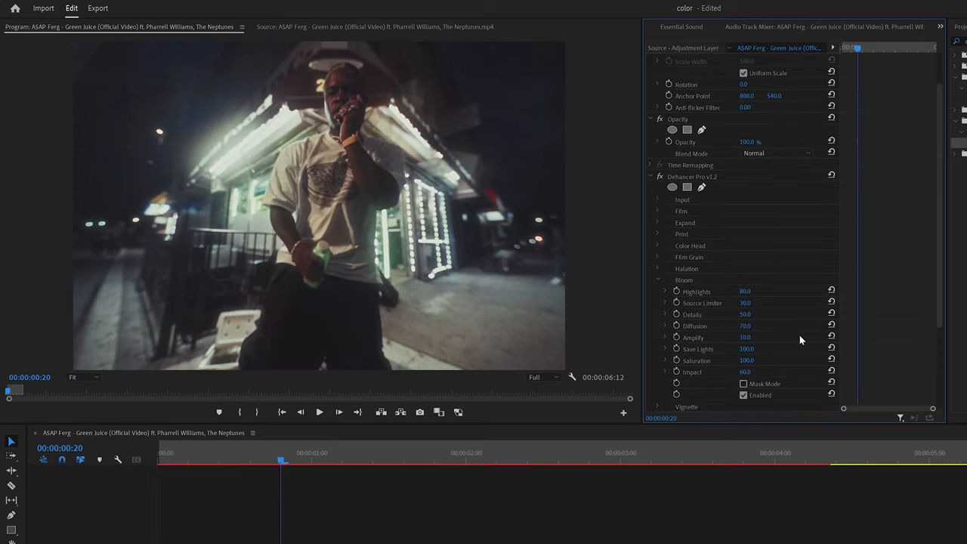
Enable Dehancer film grain alongside bloom on the adjustment layer.
click(657, 280)
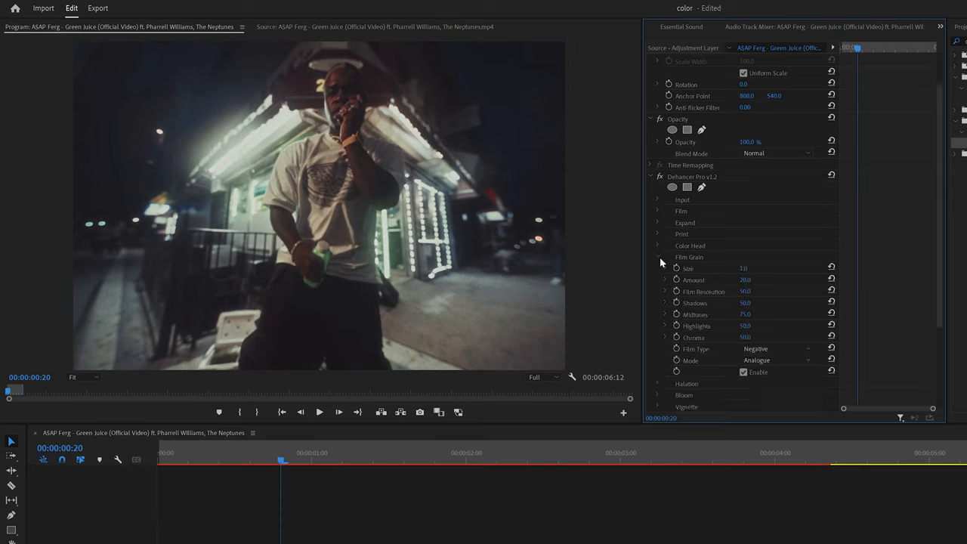
click(662, 175)
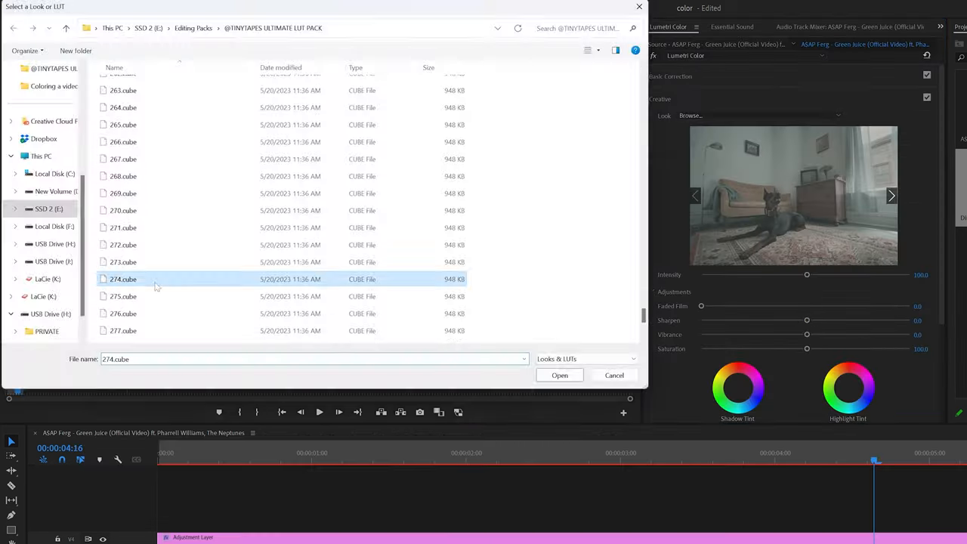
Load the chosen .cube LUT to give the dog clip a teal vintage look.
click(560, 374)
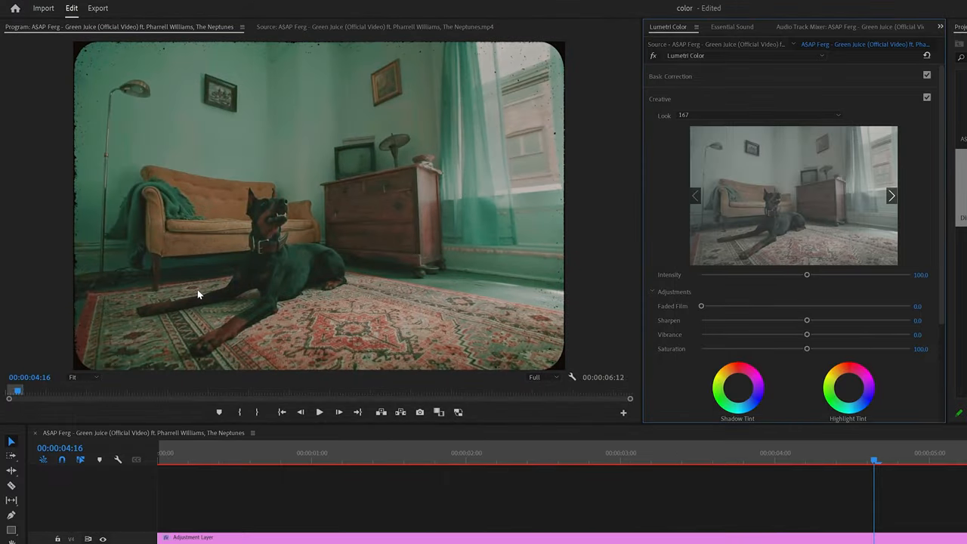
click(659, 99)
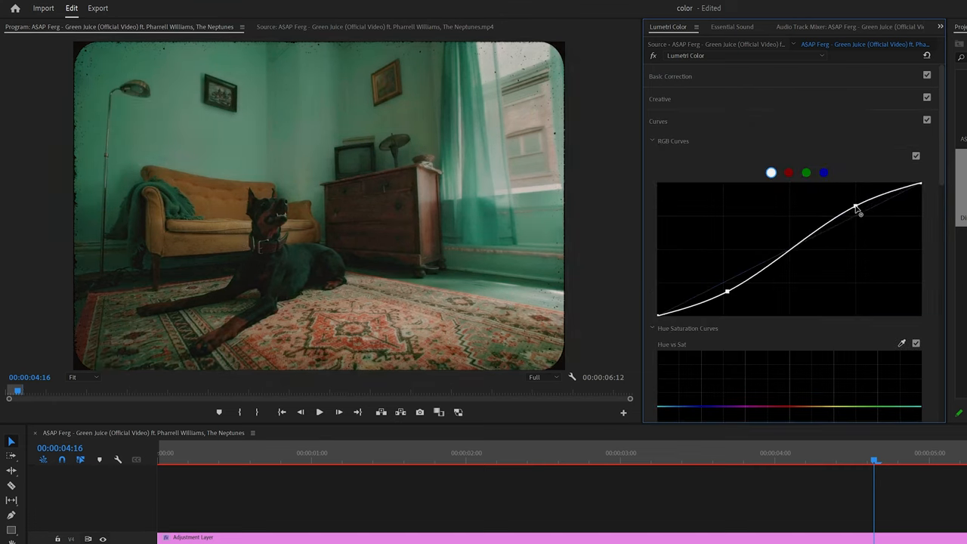
Raise the RGB curve's upper point to give the dog clip an S-curve contrast.
drag(854, 208, 854, 205)
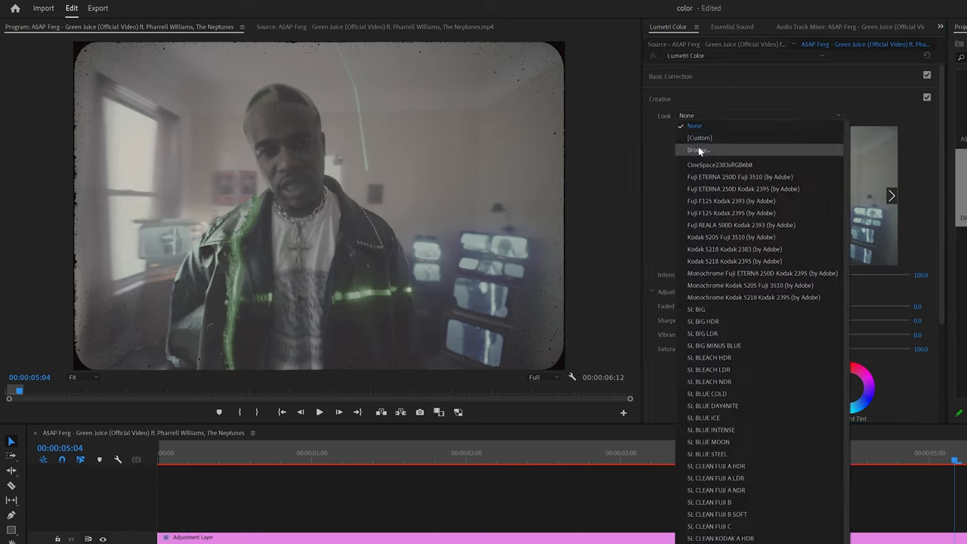
Browse and load a .cube LUT giving the leather-jacket clip a faded vintage look.
click(697, 149)
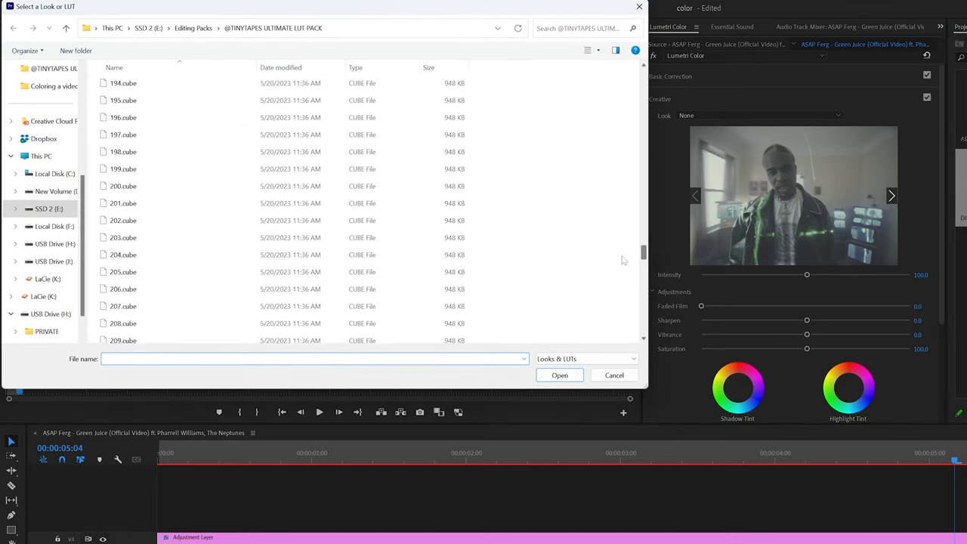
click(560, 375)
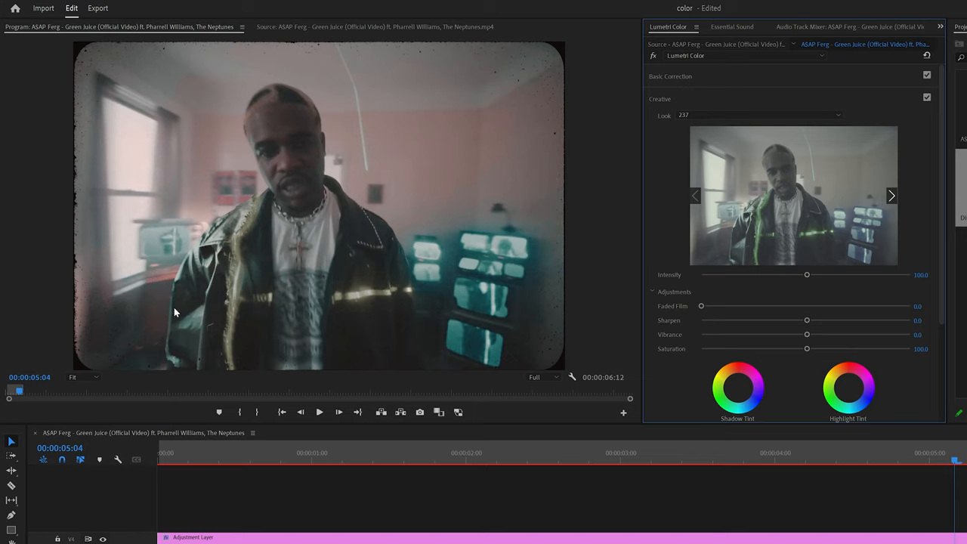
mouse_move(638, 157)
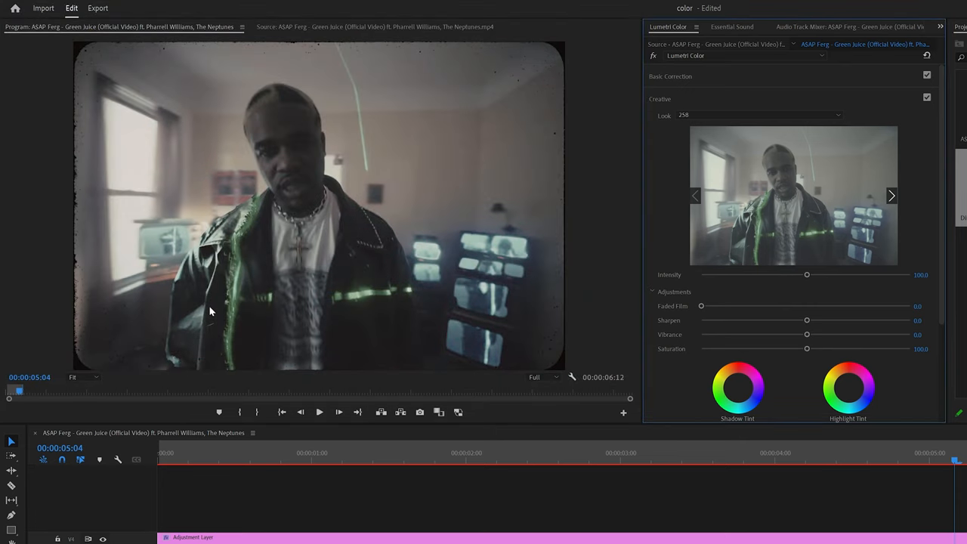
mouse_move(667, 98)
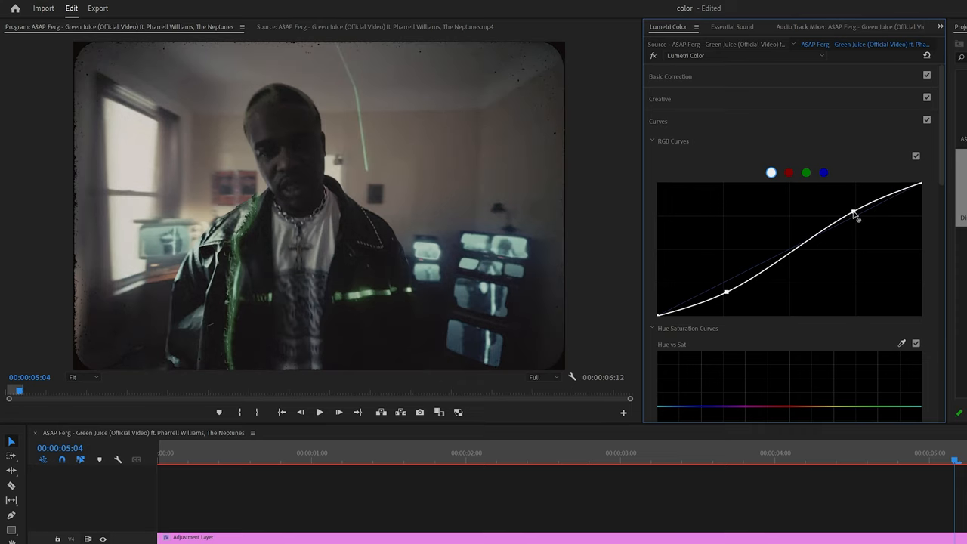
click(664, 75)
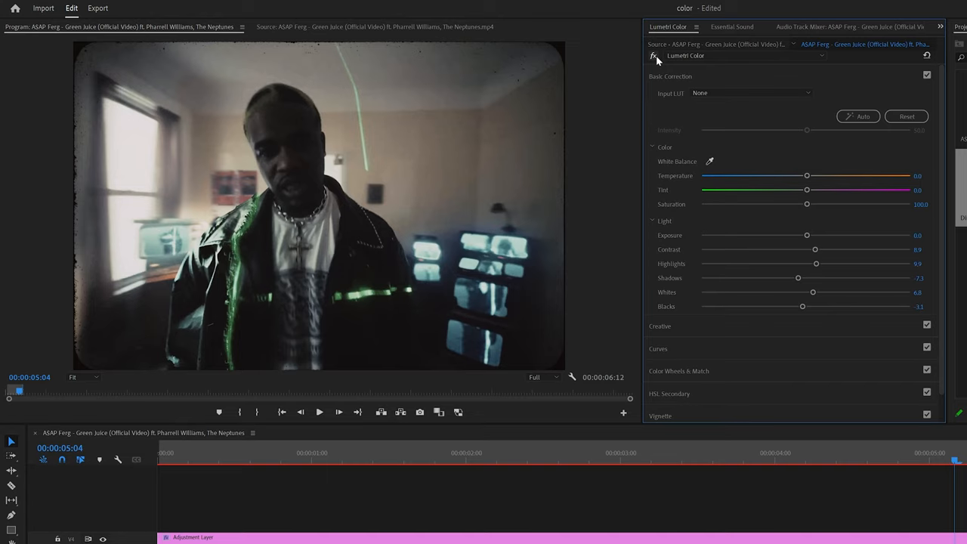